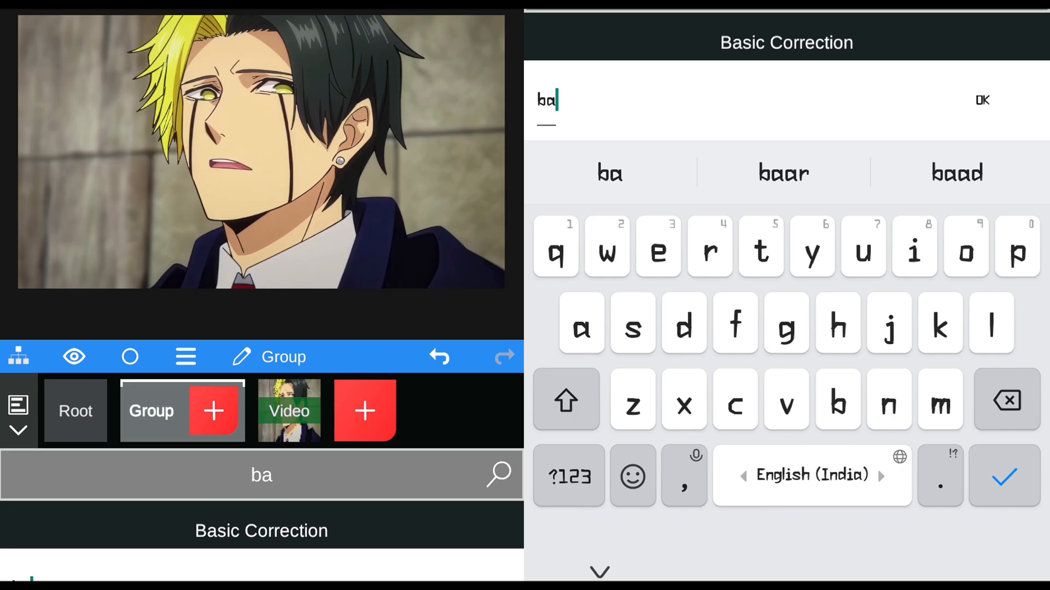
# Add a Basic Correction effect to the Group layer with neutral Tone values
pyautogui.click(982, 101)
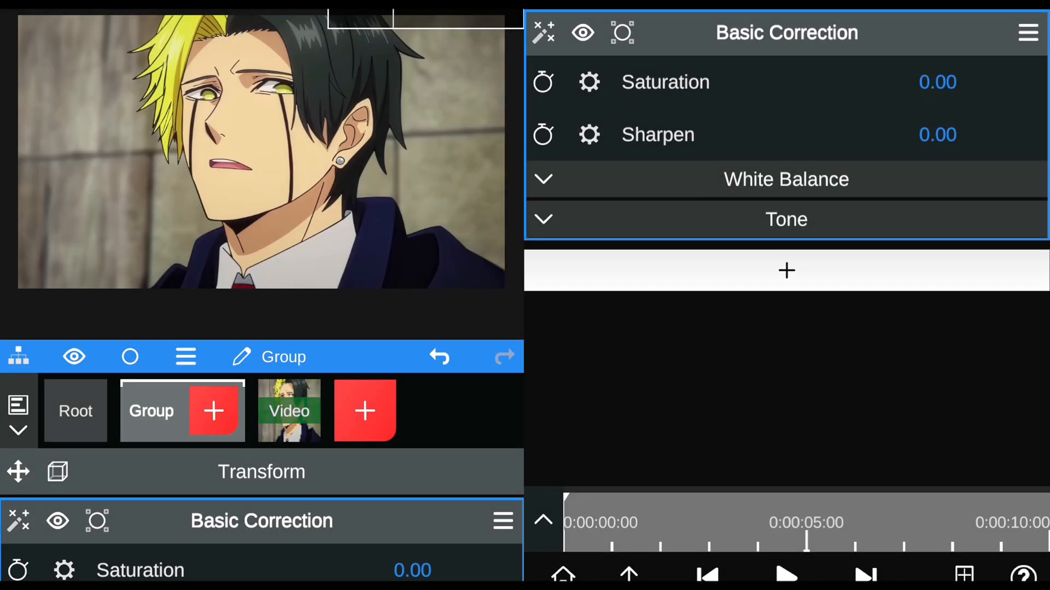
pyautogui.click(786, 218)
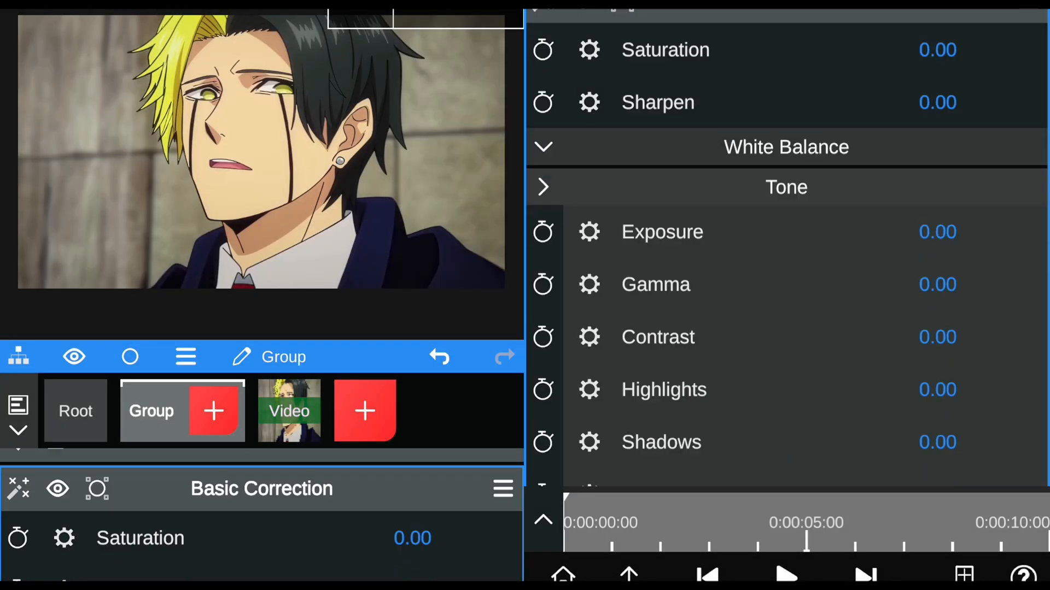
pyautogui.scroll(-3)
pyautogui.write('l')
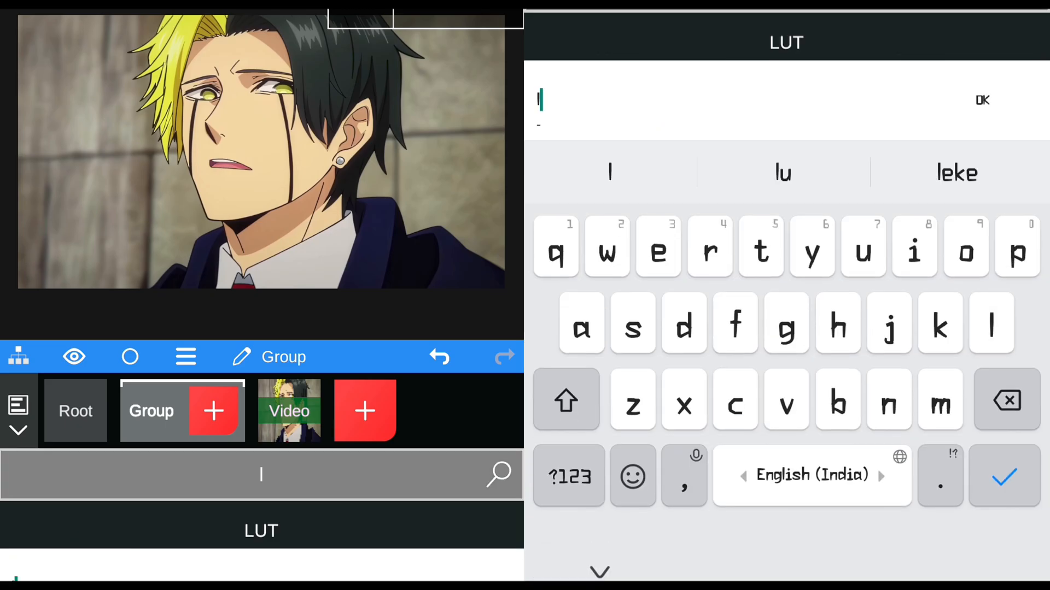
# Add a LUT effect using CUBE334.CUBE under Custom at 0.50 blending
pyautogui.click(981, 101)
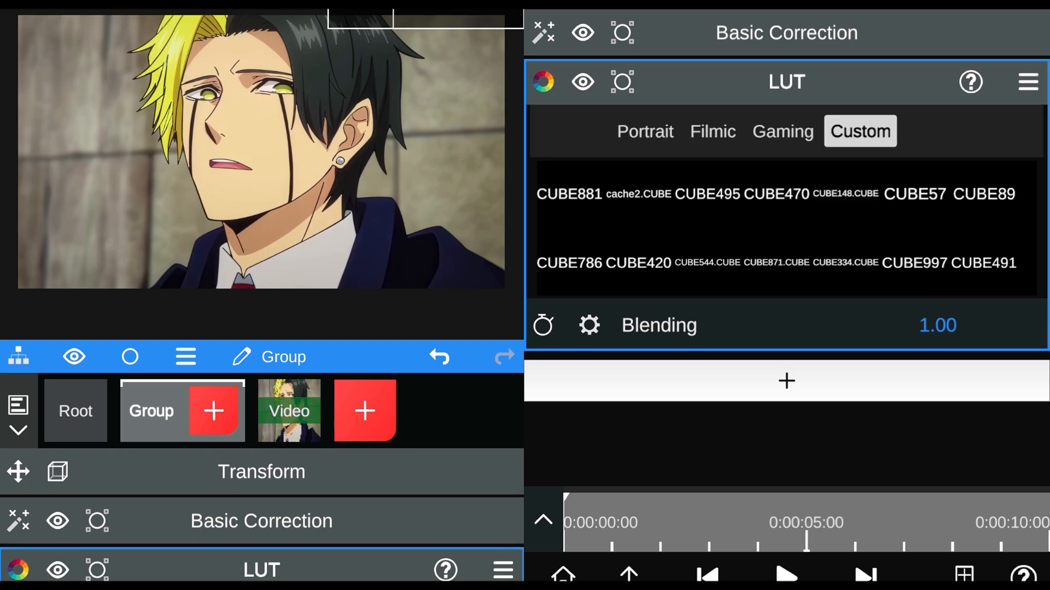
pyautogui.click(937, 325)
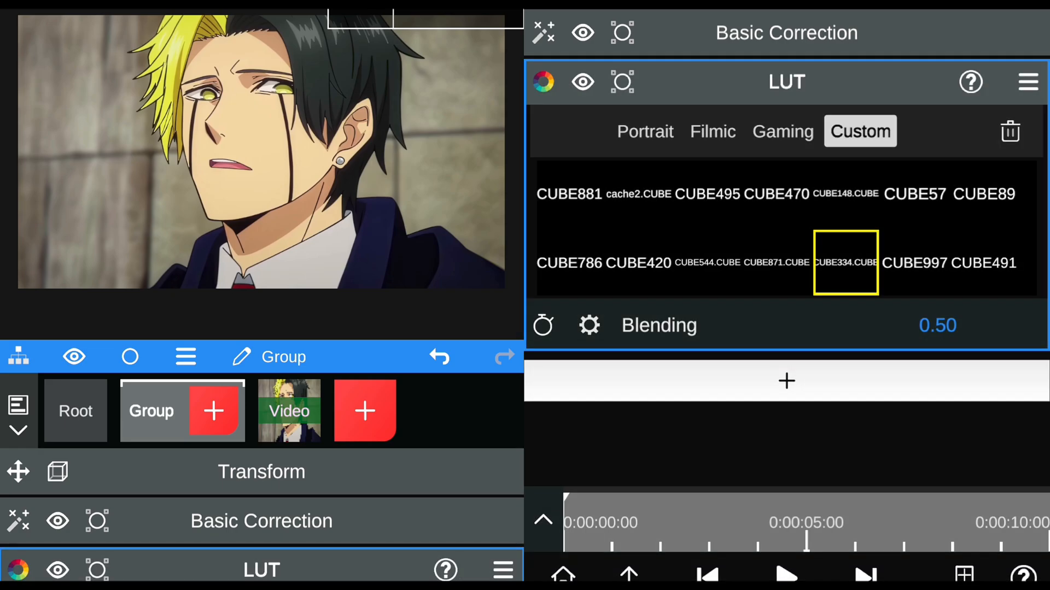
pyautogui.click(787, 380)
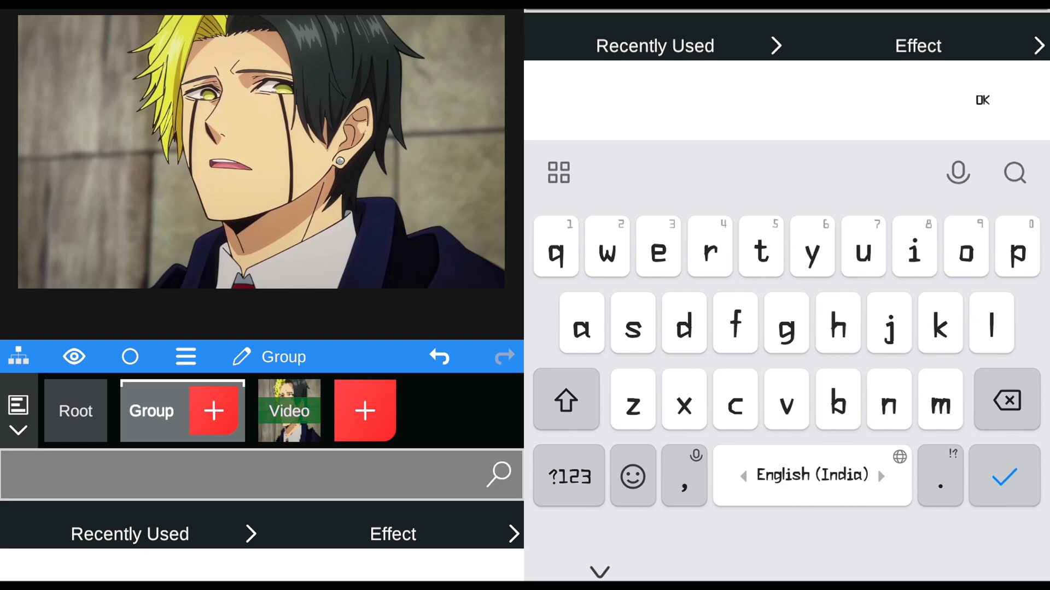
# Add a second Basic Correction limited by an Ellipse mask (center 0.50, 1.01; size 1.10 × 0.40)
pyautogui.write('bas')
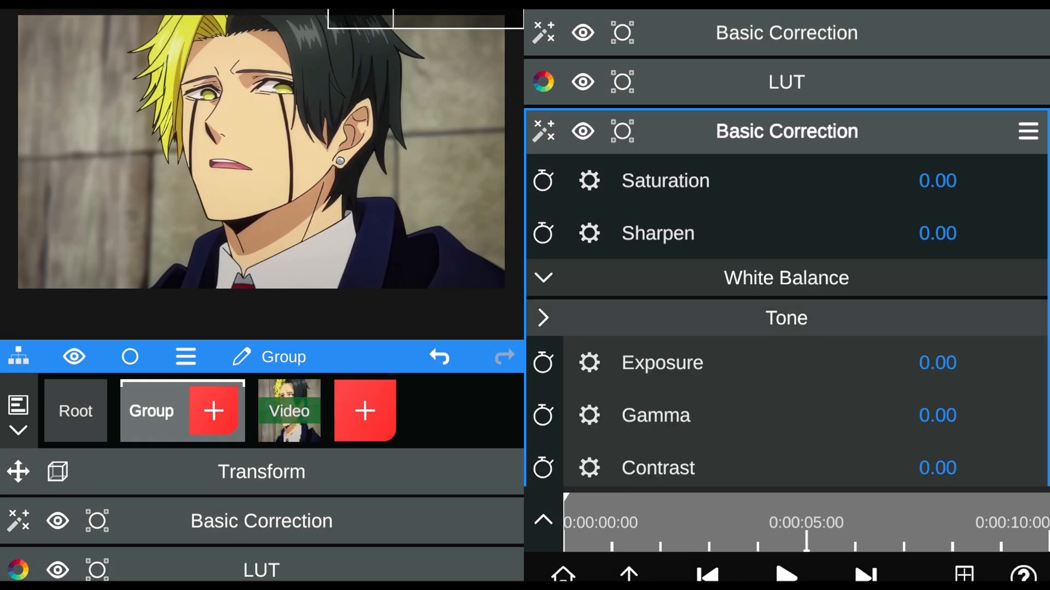
pyautogui.scroll(-3)
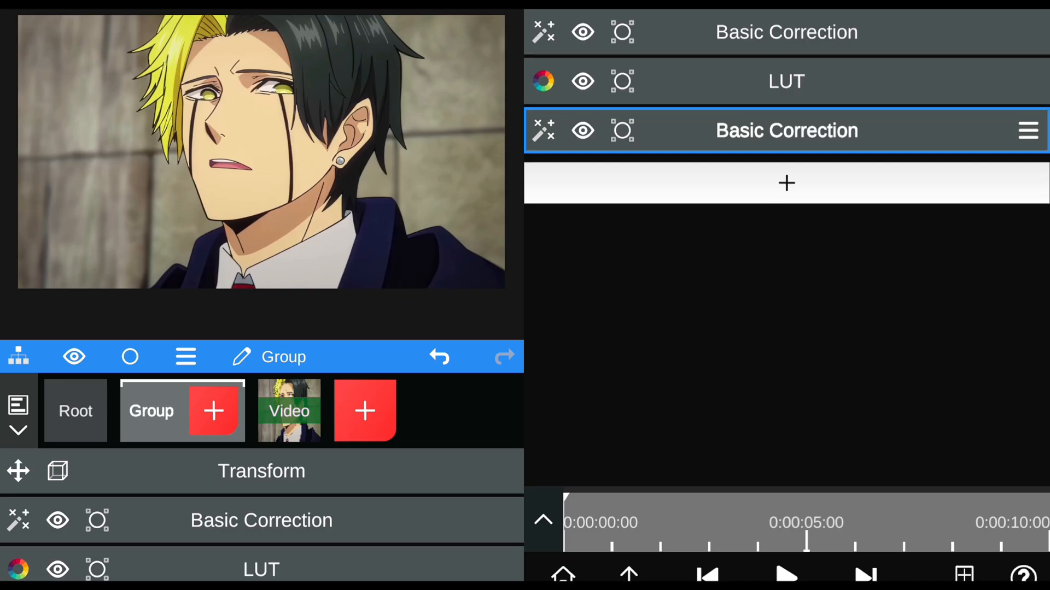
pyautogui.click(621, 132)
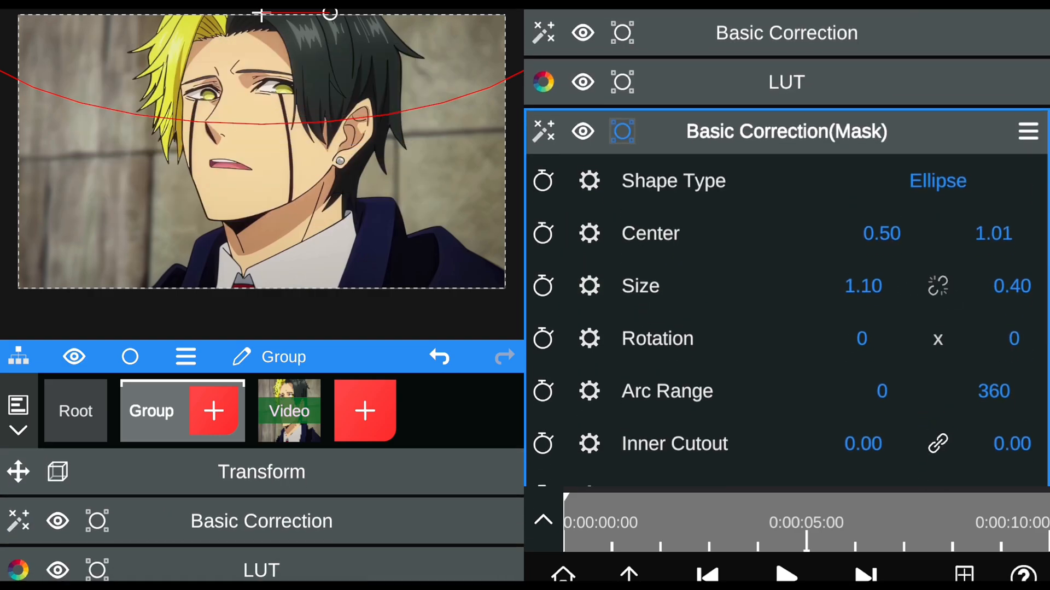
pyautogui.click(621, 131)
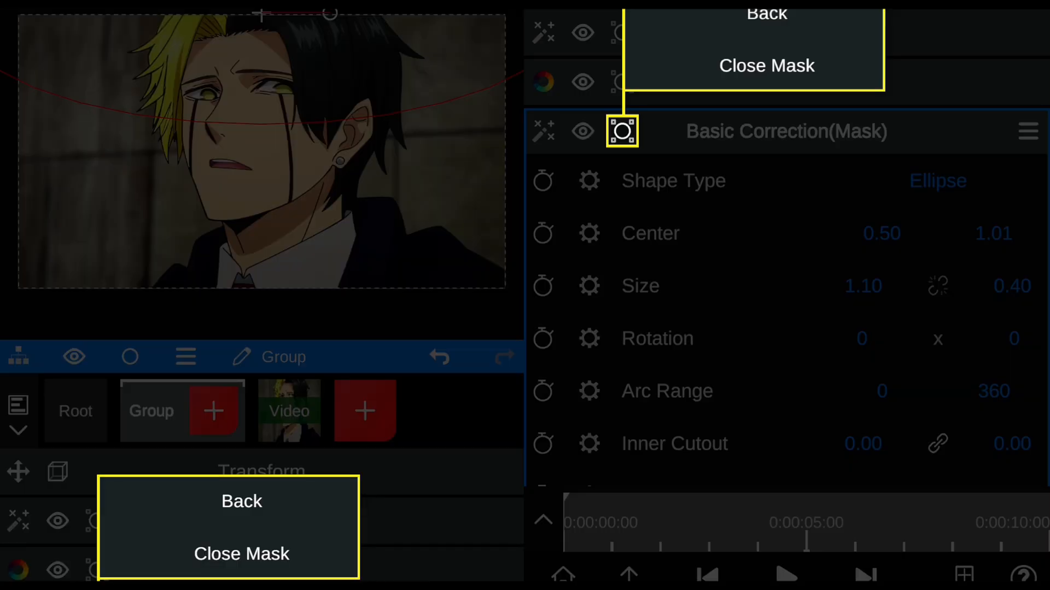
pyautogui.click(241, 553)
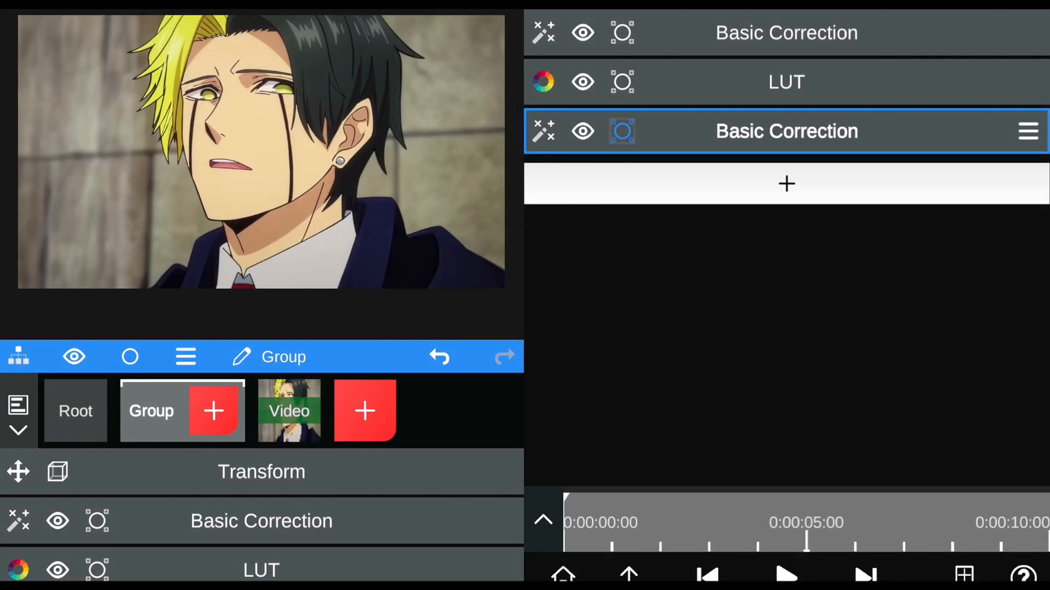
pyautogui.click(785, 183)
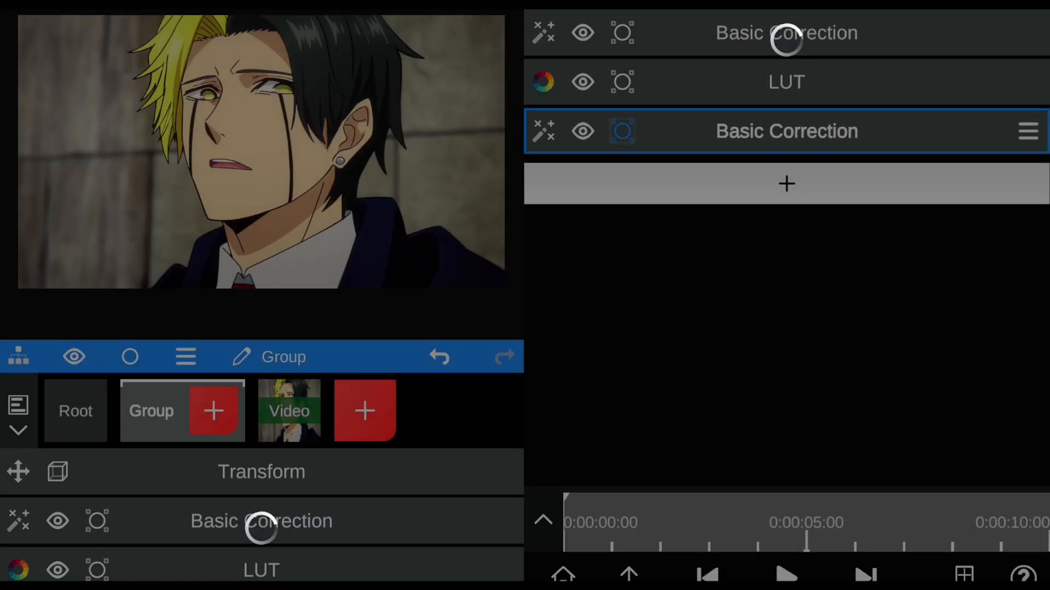
# Set the third Basic Correction's Exposure to 0.05 and Gamma to -0.05
pyautogui.click(785, 131)
pyautogui.write('0.045')
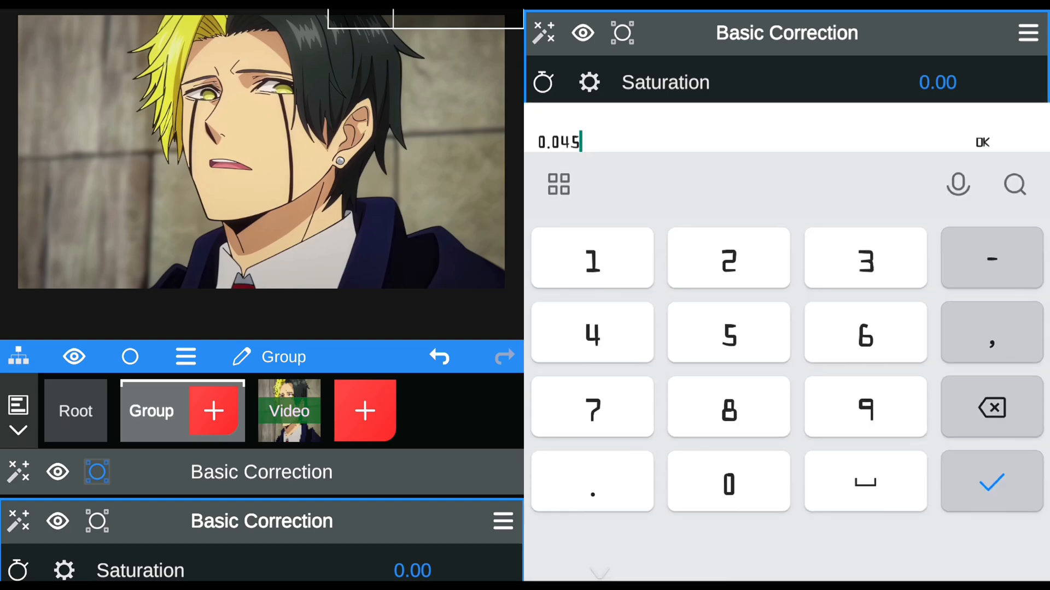
pyautogui.click(984, 143)
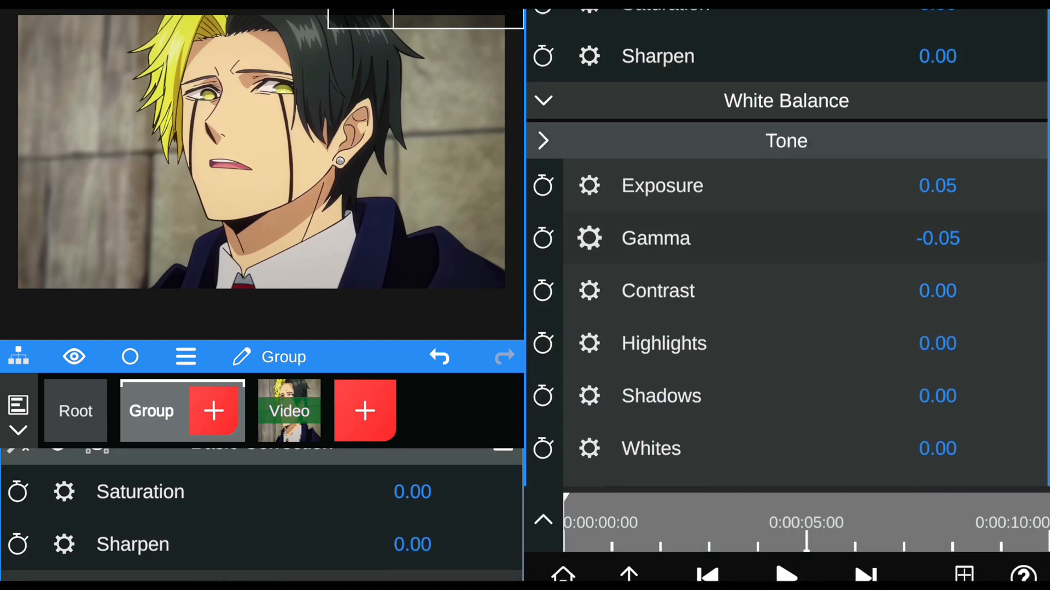
pyautogui.scroll(-3)
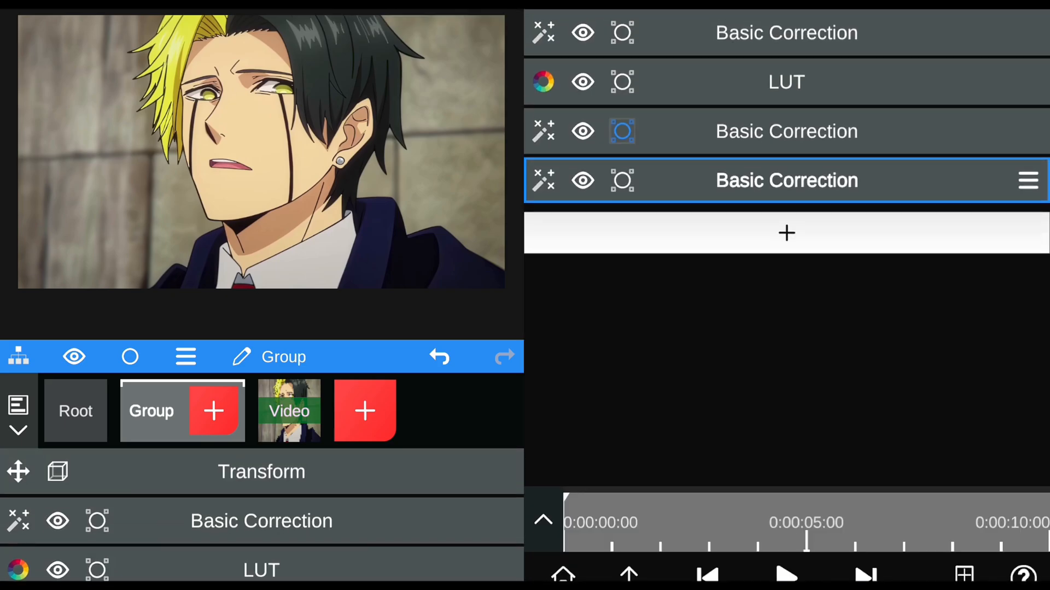
# Add an Unsharp Mask effect with the Sharpen preset, amount 1.00 and radius 1.00
pyautogui.click(786, 233)
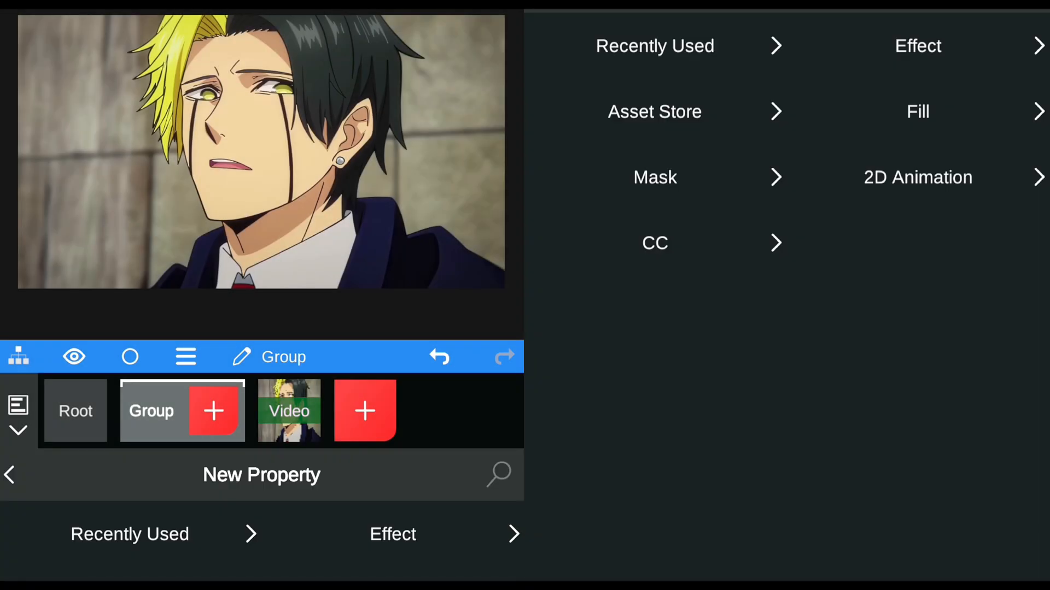
pyautogui.write('un')
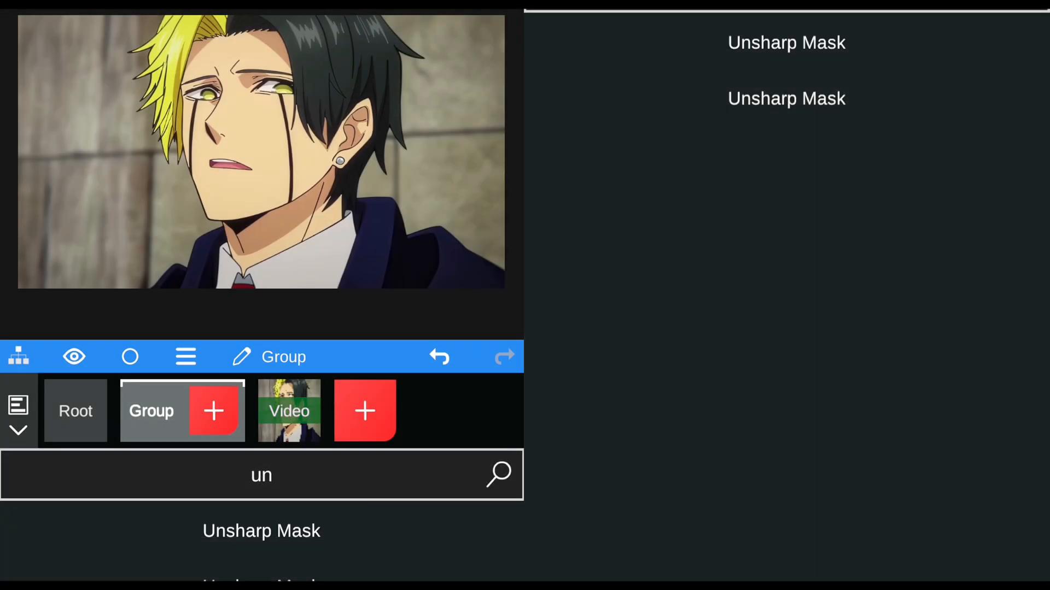
pyautogui.click(260, 532)
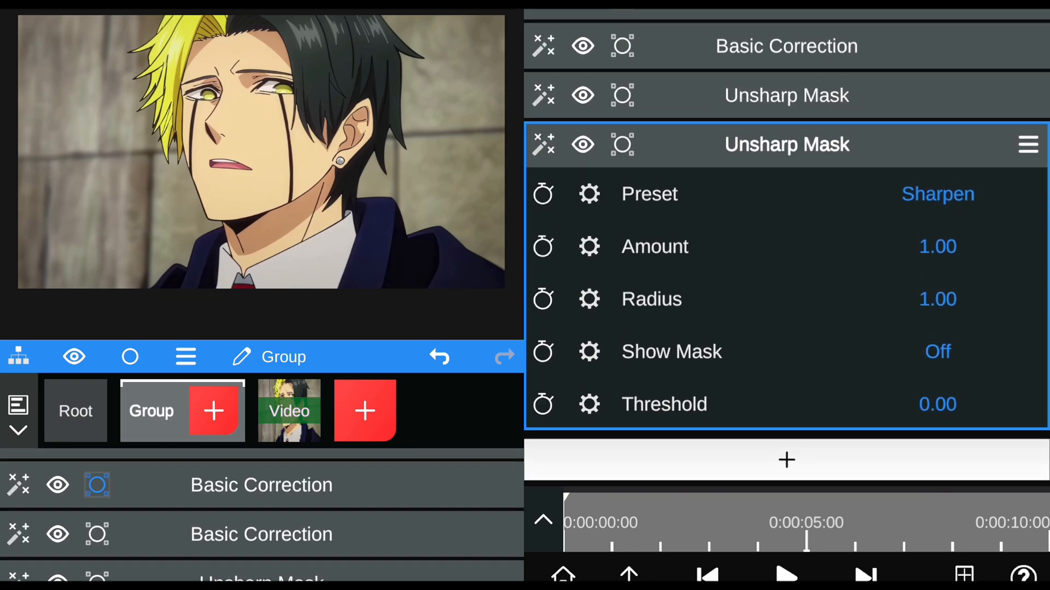
pyautogui.moveTo(937, 246); pyautogui.dragTo(770, 246)
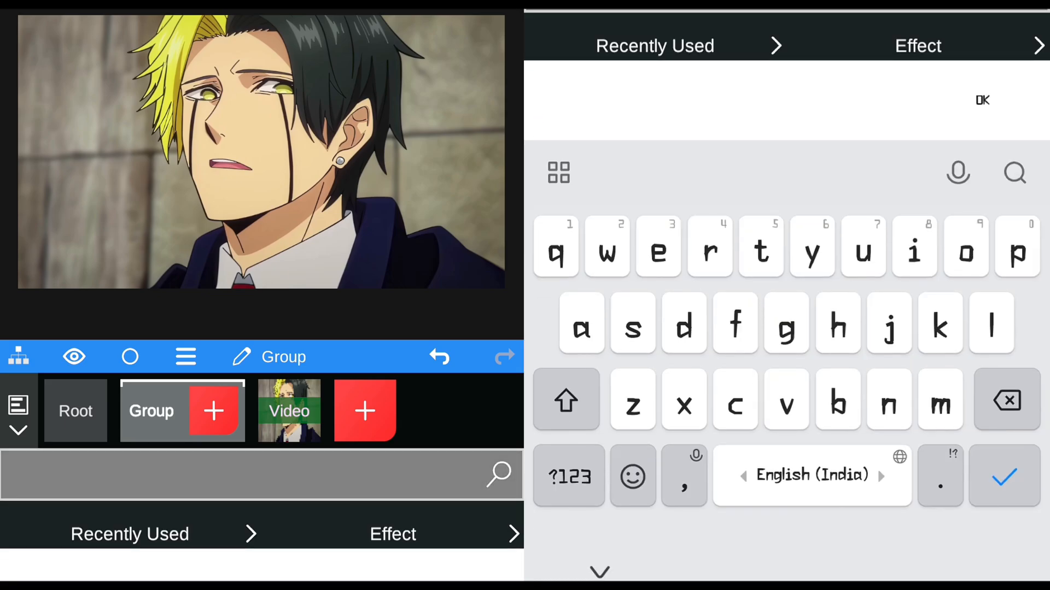
# Add an RGB Curves effect and set the master and red curve midpoint values
pyautogui.write('rg')
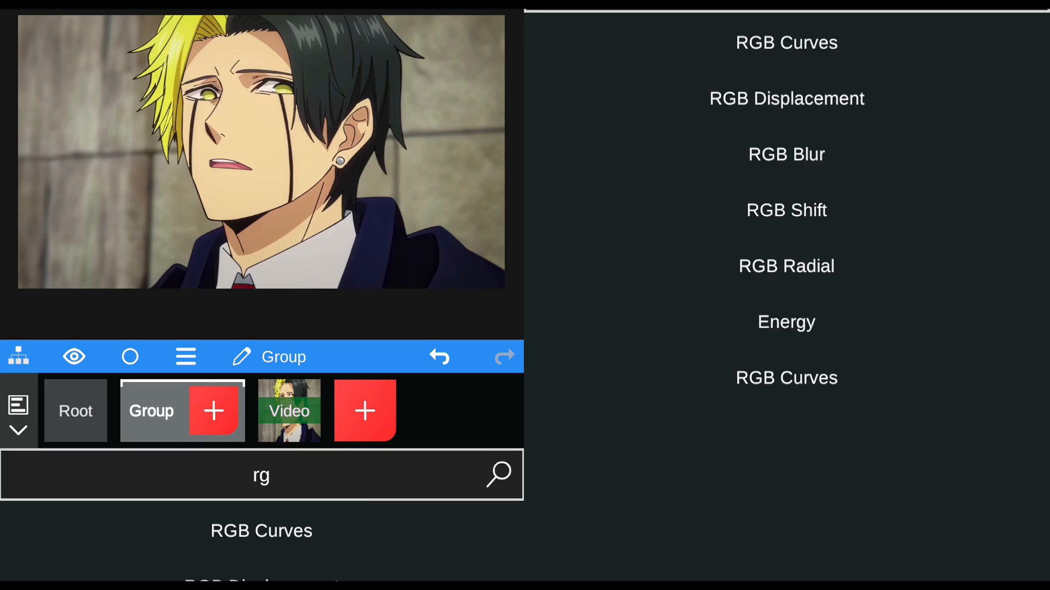
pyautogui.click(260, 532)
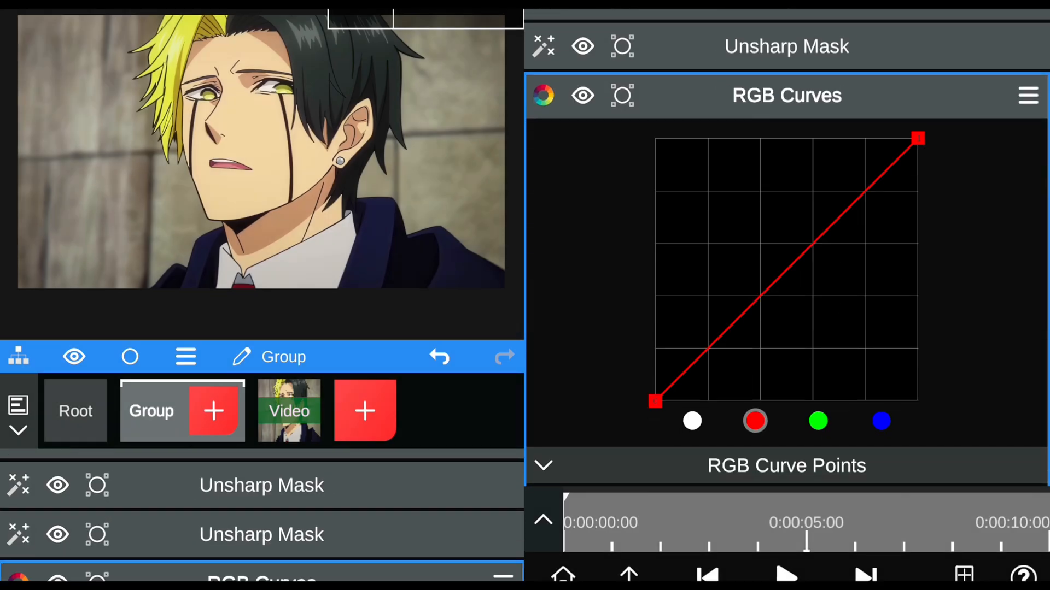
pyautogui.click(818, 422)
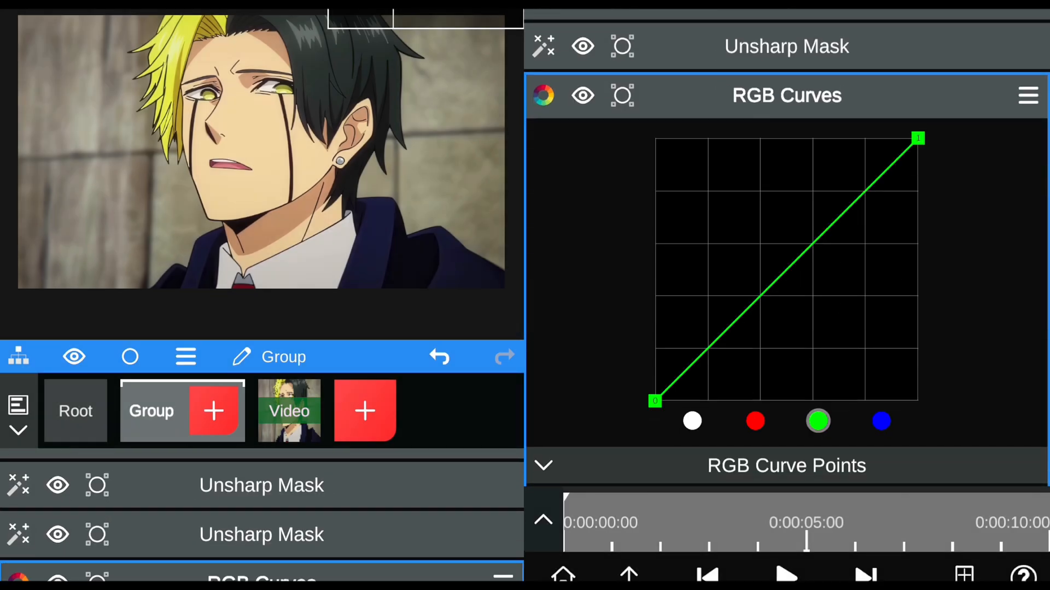
pyautogui.click(880, 421)
pyautogui.write('0.37')
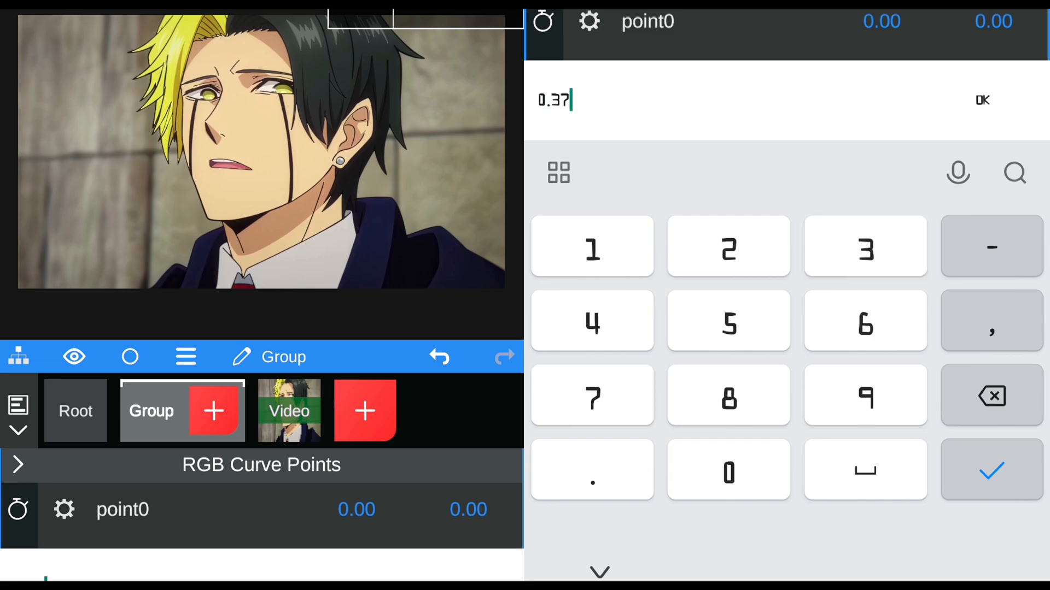
pyautogui.click(979, 99)
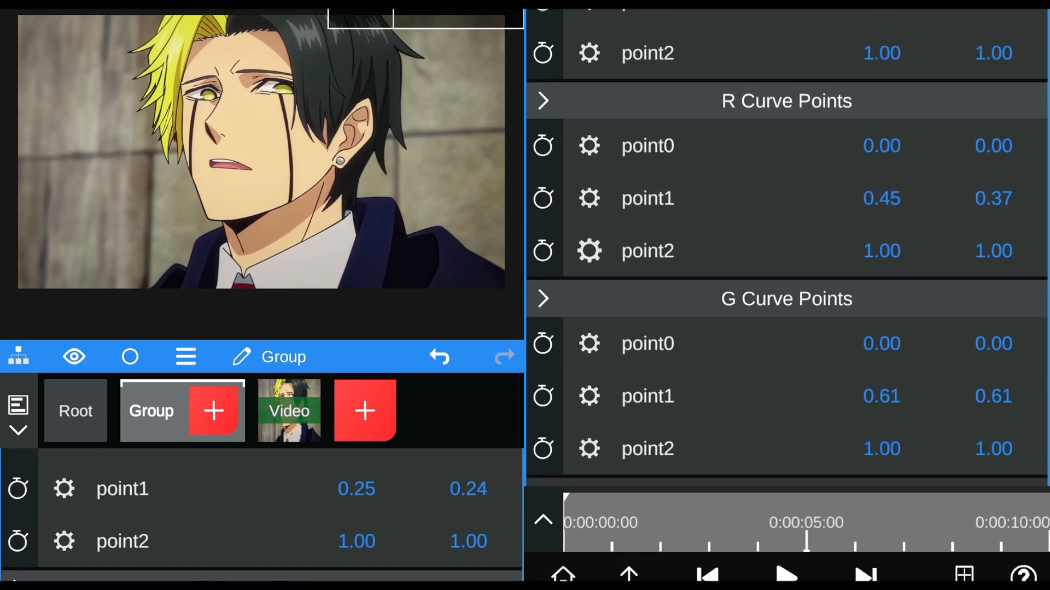
# Set the green and blue curve midpoints, then select the root Video layer
pyautogui.scroll(-3)
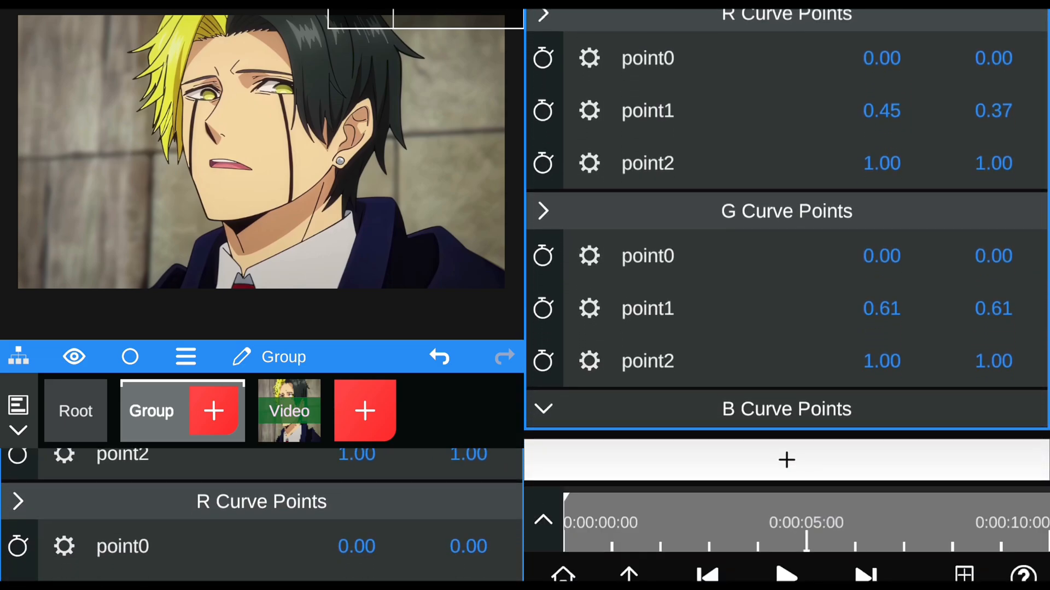
pyautogui.click(882, 110)
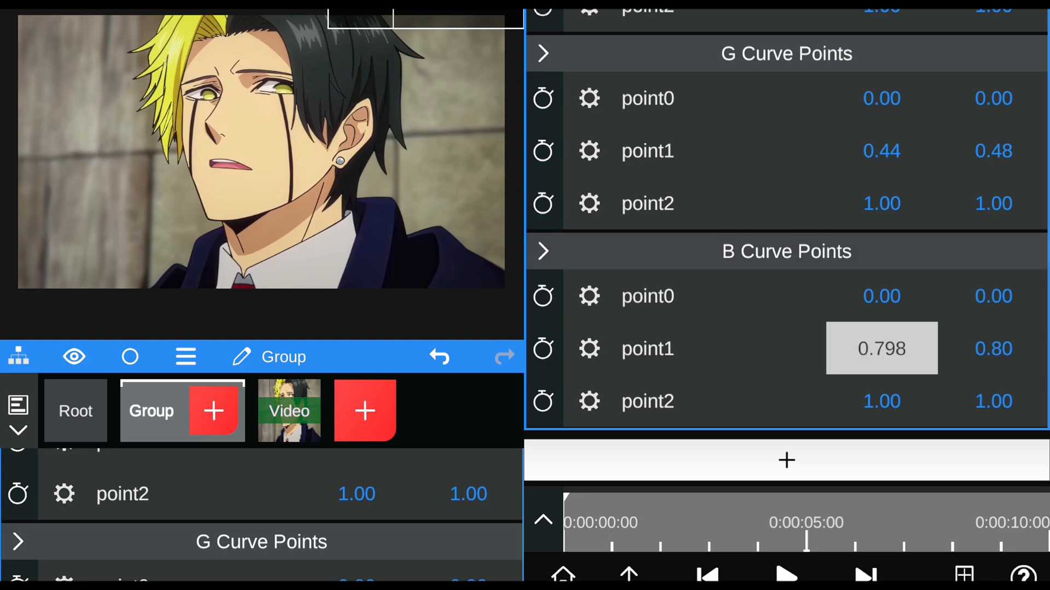
pyautogui.click(881, 349)
pyautogui.write('0.')
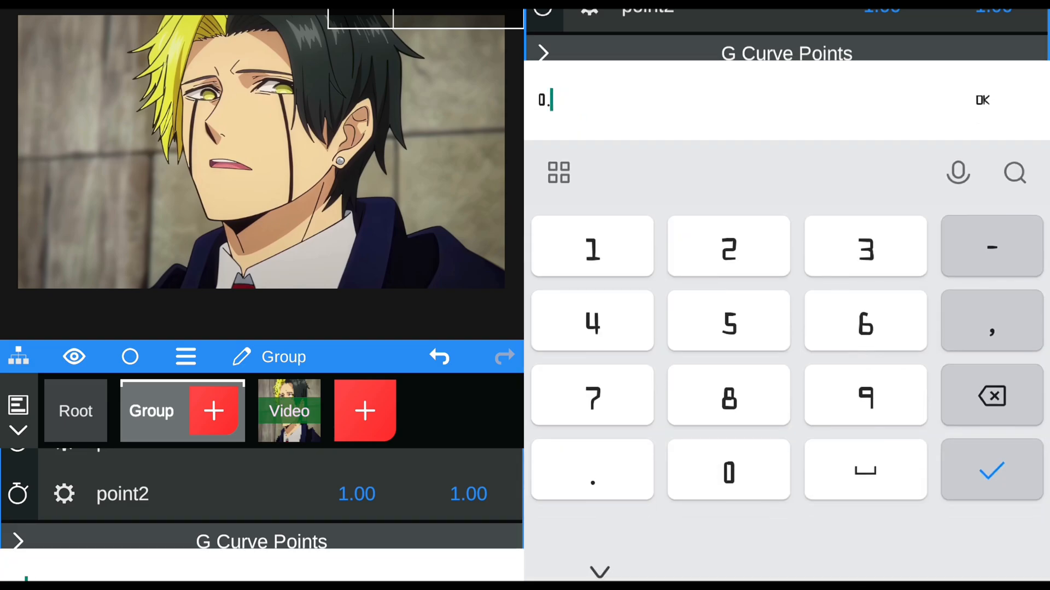
pyautogui.click(982, 99)
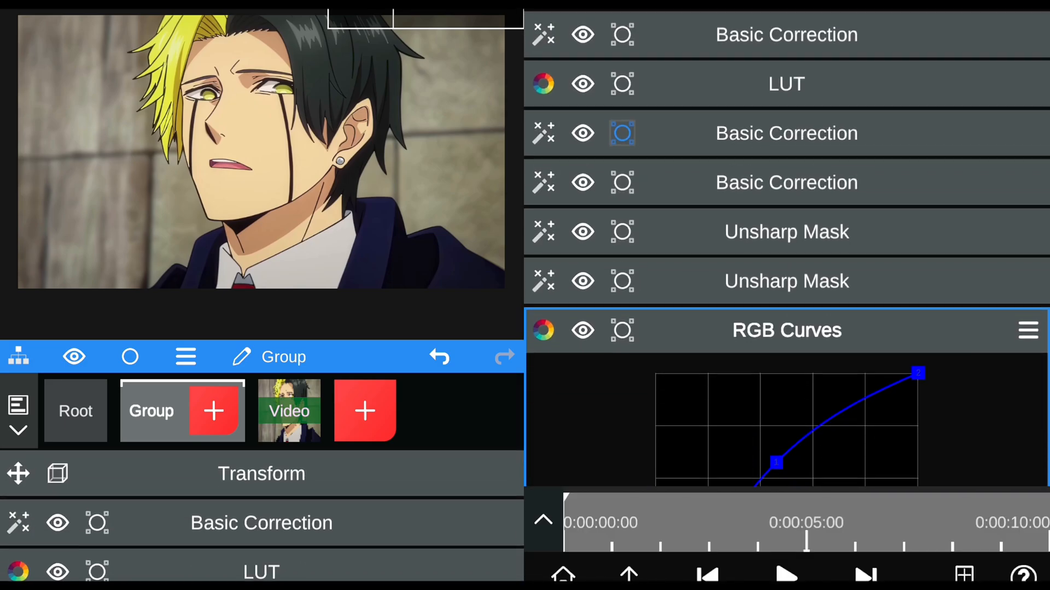
pyautogui.click(289, 411)
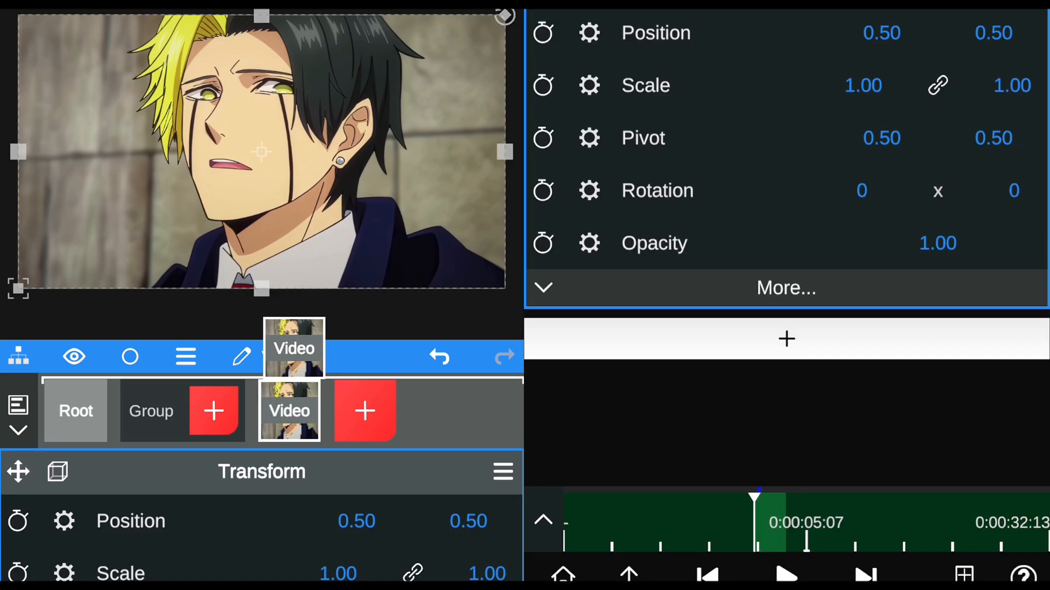